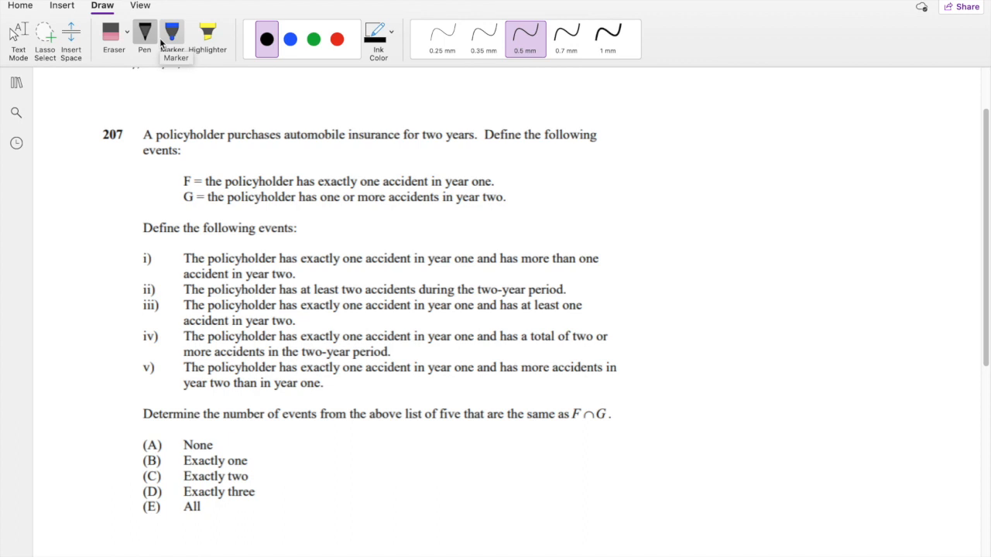
pyautogui.moveTo(647, 194)
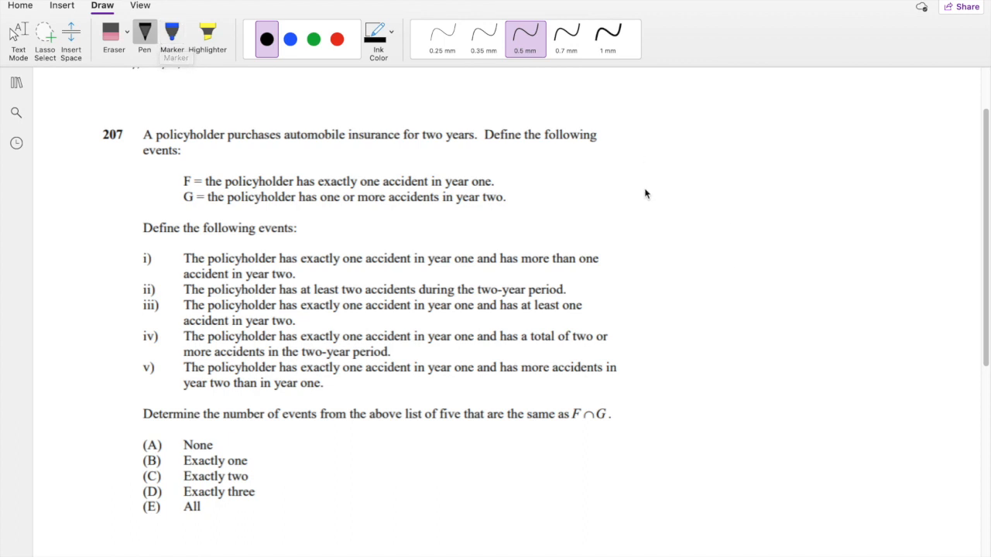
# - Draw a divided timeline labelled F and G with a circled 1 and 1+, and underline F∩G
pyautogui.moveTo(627, 196); pyautogui.dragTo(809, 199)
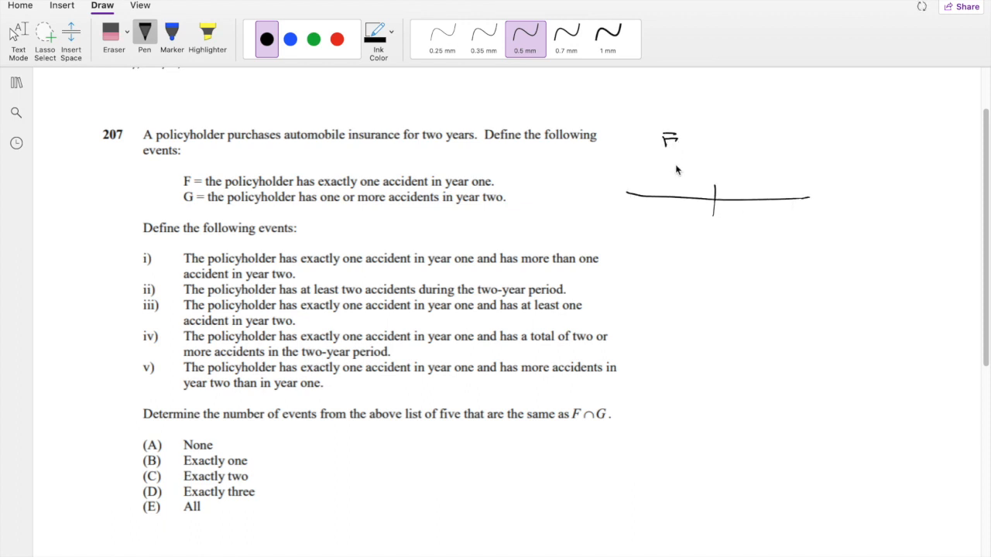
pyautogui.moveTo(661, 213); pyautogui.dragTo(678, 229)
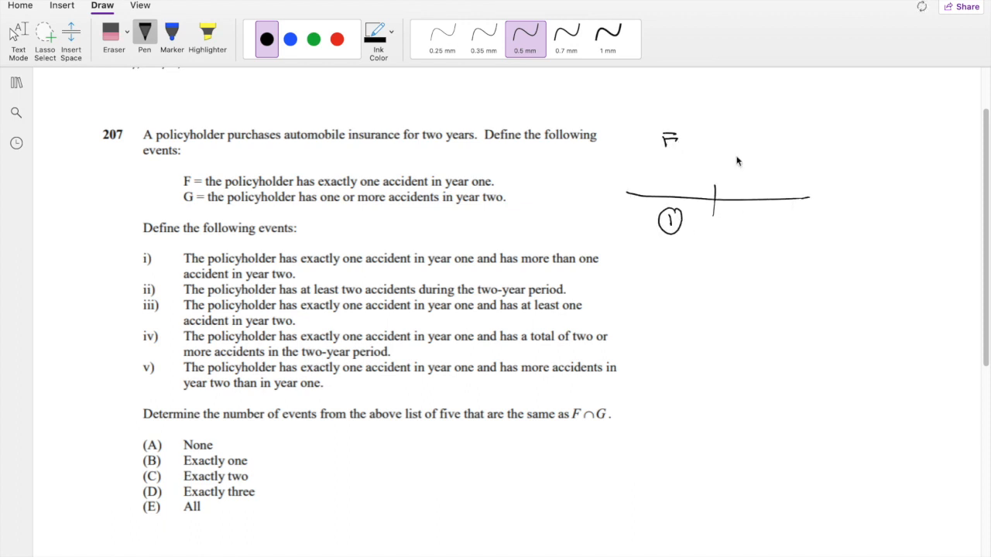
pyautogui.moveTo(755, 128); pyautogui.dragTo(770, 151)
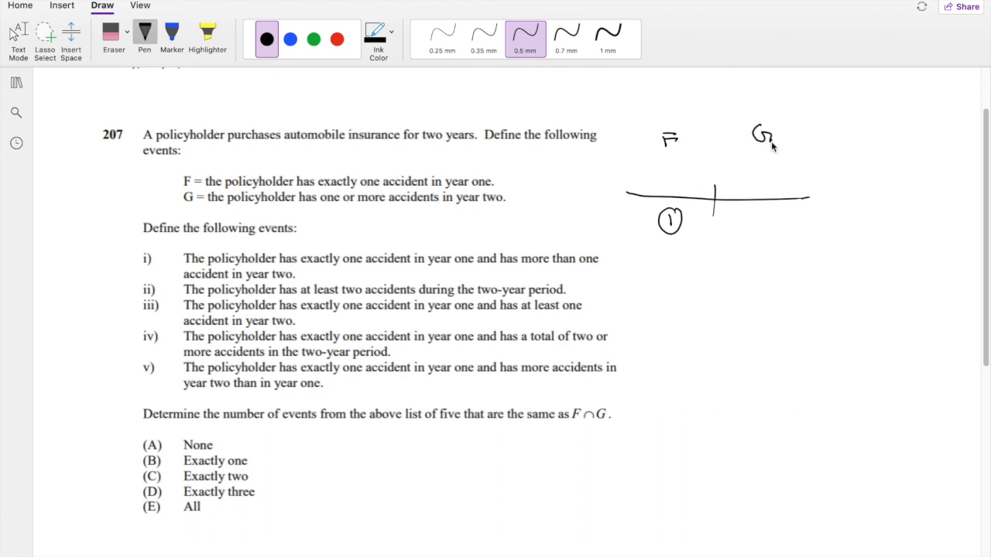
pyautogui.moveTo(315, 210)
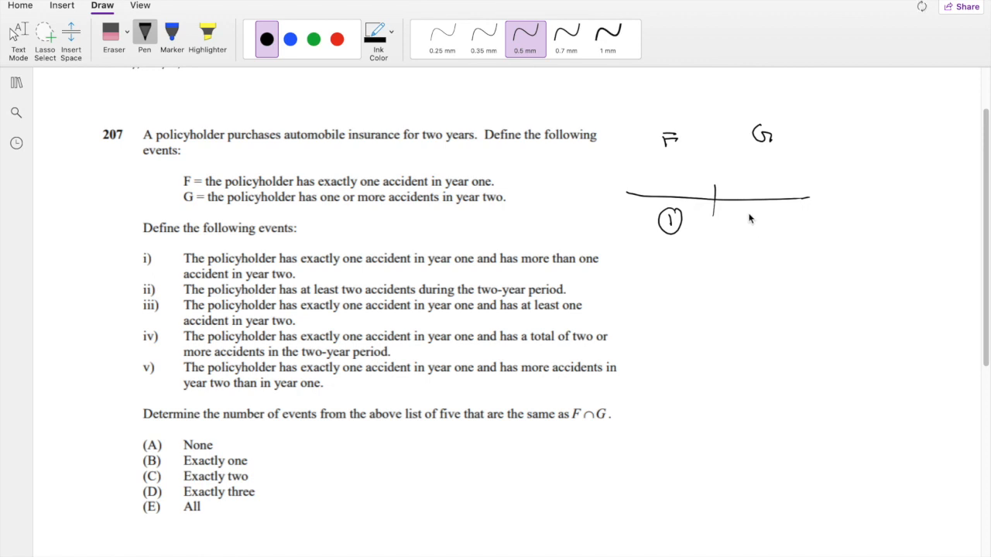
pyautogui.moveTo(751, 219); pyautogui.dragTo(766, 219)
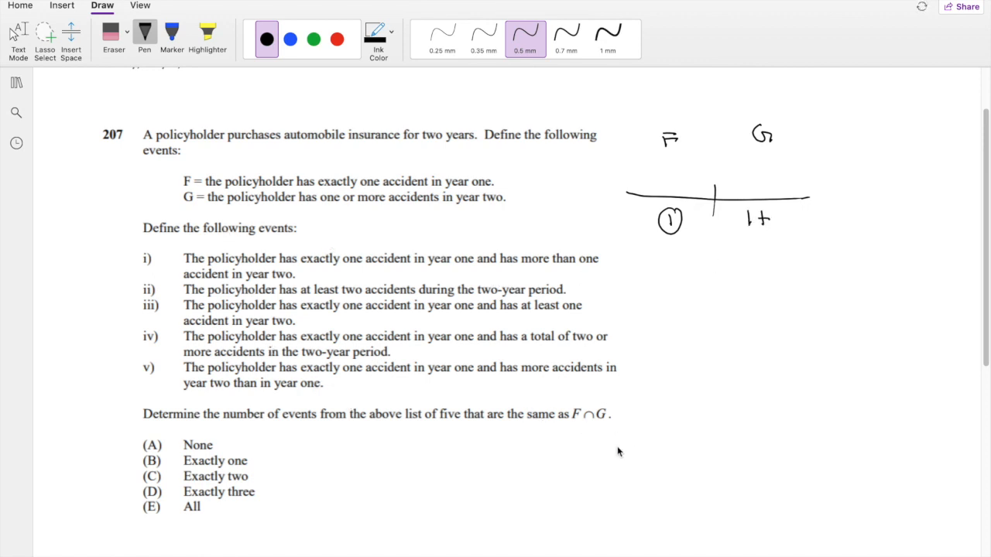
pyautogui.moveTo(632, 305)
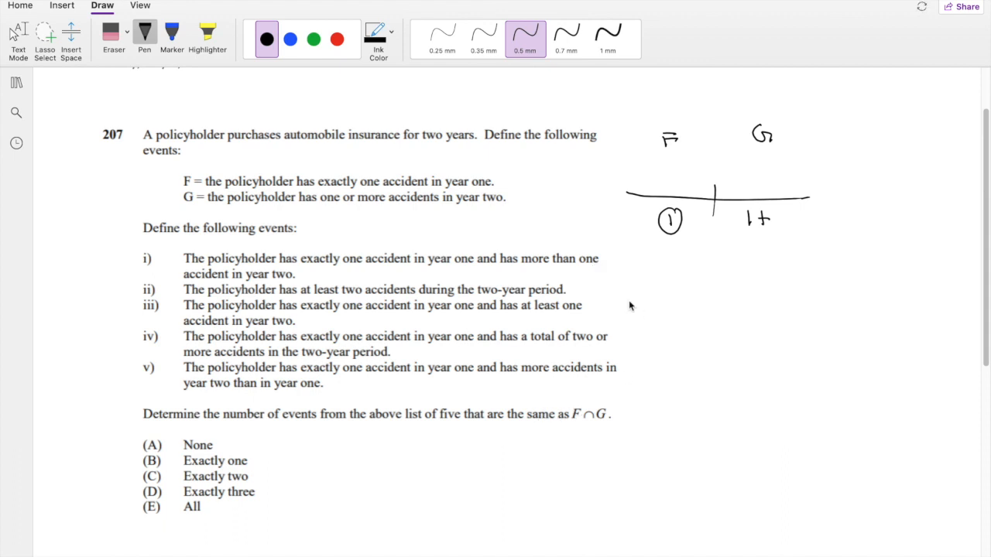
pyautogui.moveTo(573, 422); pyautogui.dragTo(616, 422)
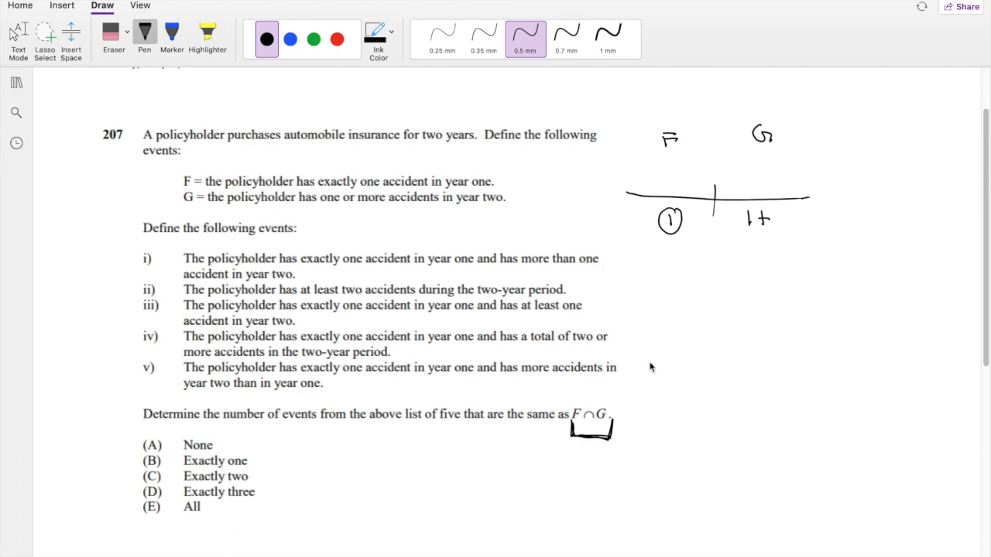
# - Scroll down, jot a temporary F and 2+ near the timeline, and mark item i
pyautogui.scroll(-3)
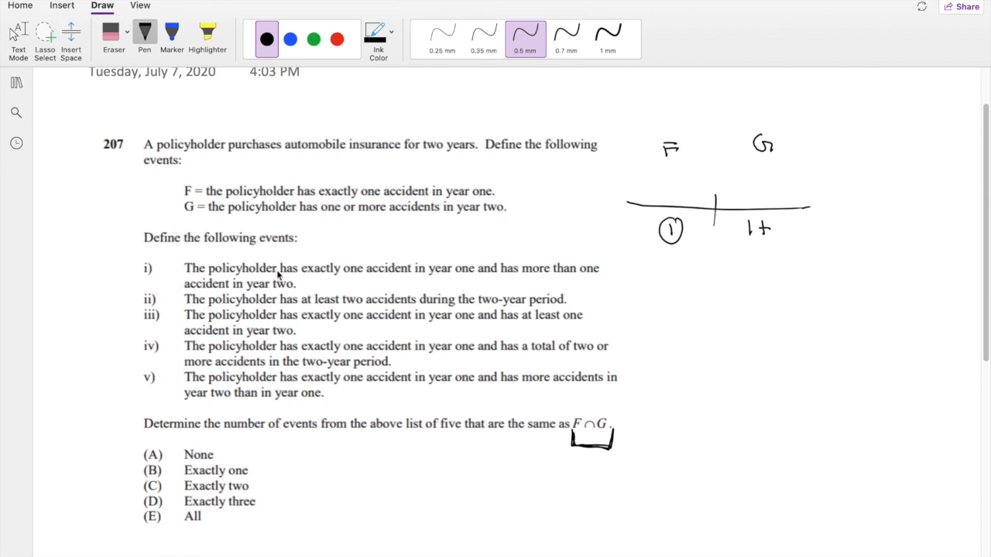
pyautogui.moveTo(309, 287)
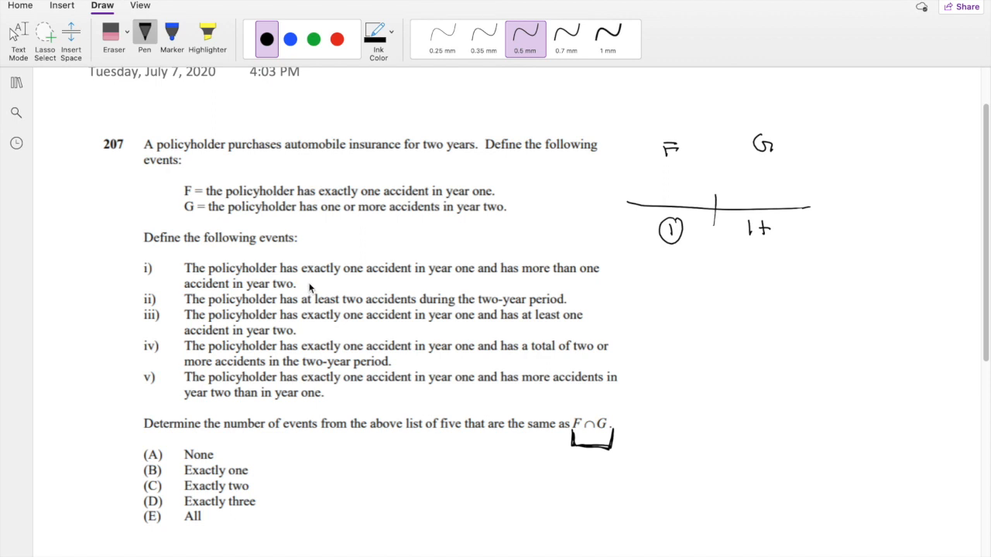
pyautogui.moveTo(440, 255)
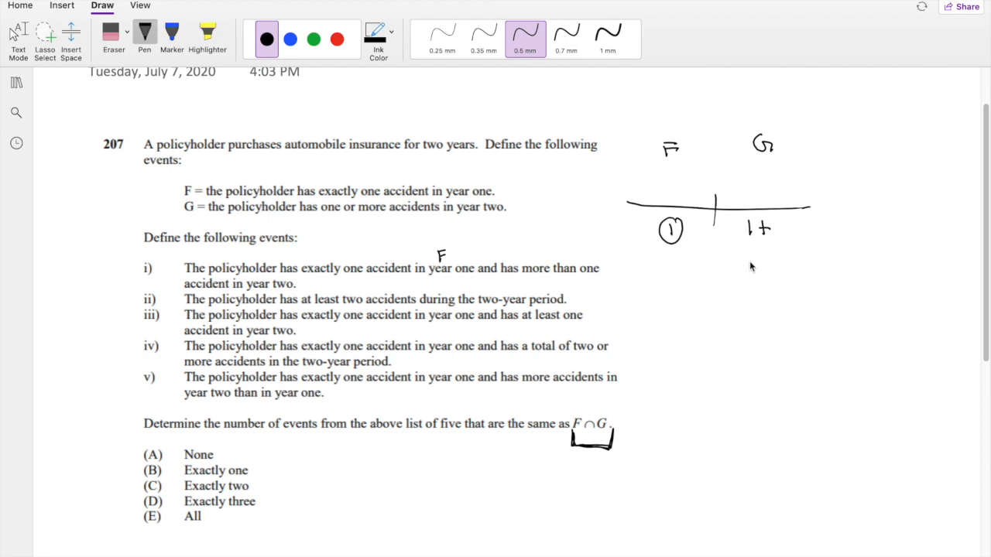
pyautogui.moveTo(755, 251); pyautogui.dragTo(757, 267)
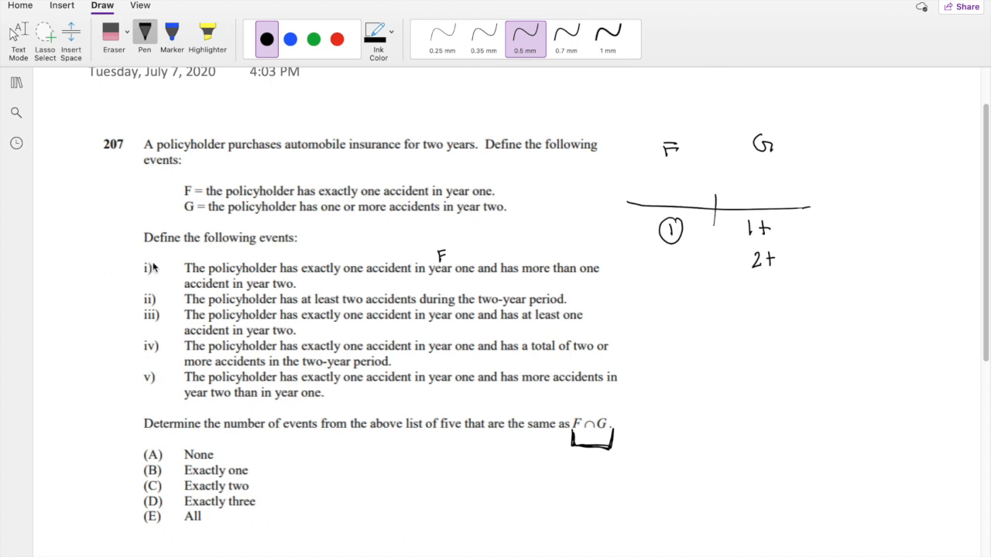
pyautogui.moveTo(146, 263); pyautogui.dragTo(155, 275)
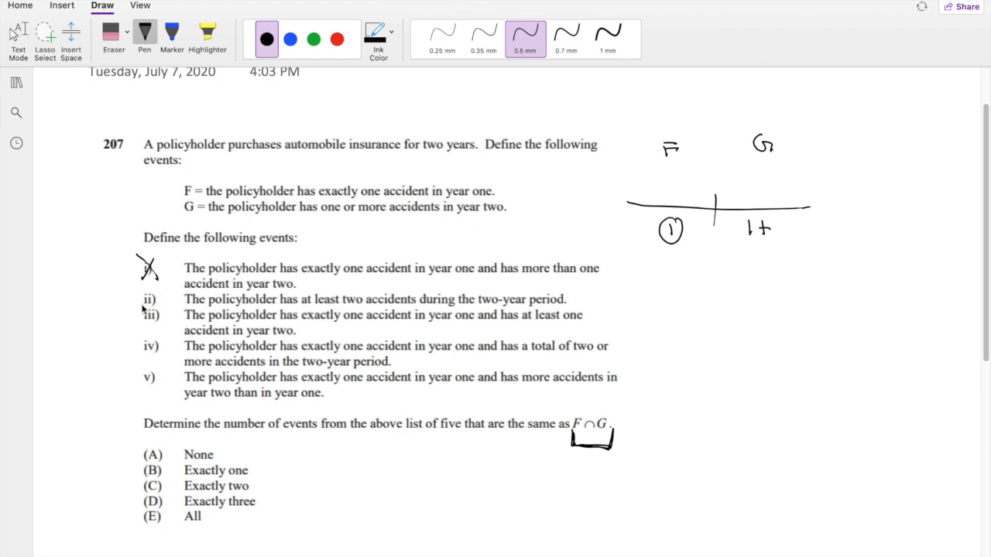
# - X out item ii, add a second 1+ under the timeline, and check item iii
pyautogui.moveTo(144, 294); pyautogui.dragTo(155, 303)
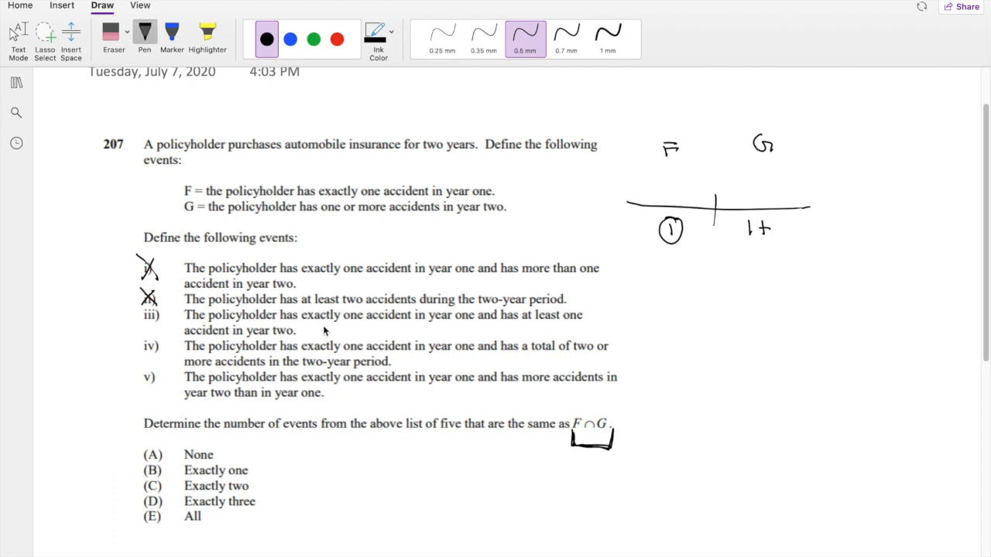
pyautogui.moveTo(311, 335)
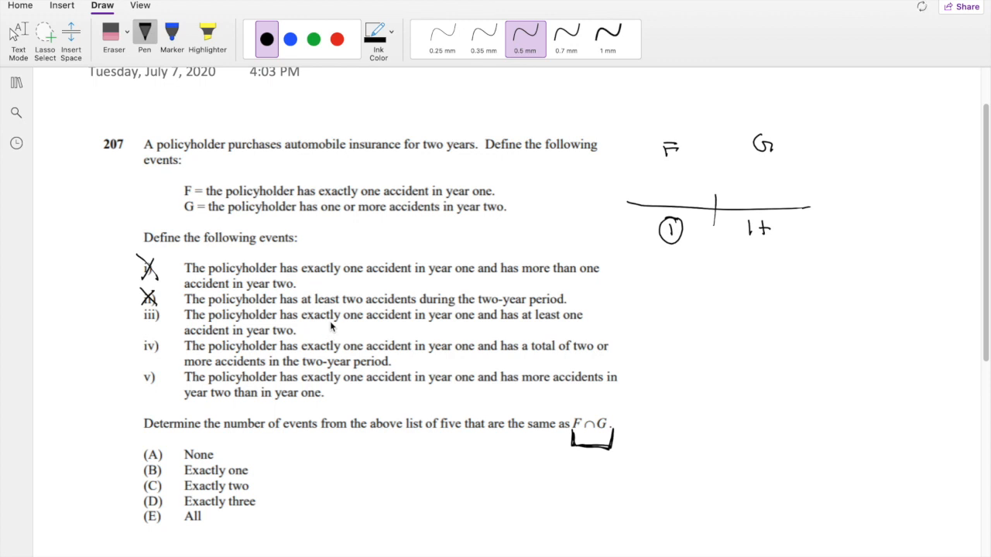
pyautogui.moveTo(308, 355)
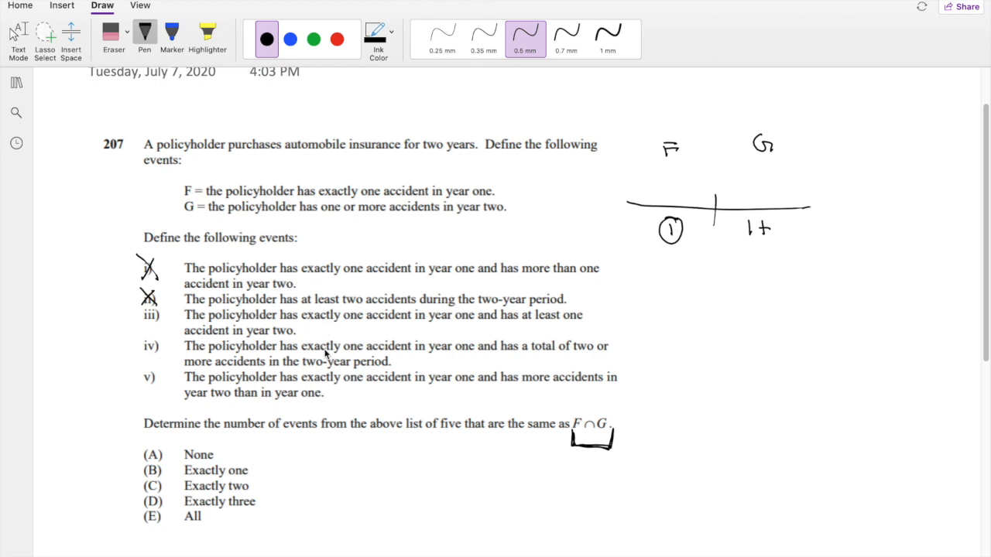
pyautogui.moveTo(578, 324)
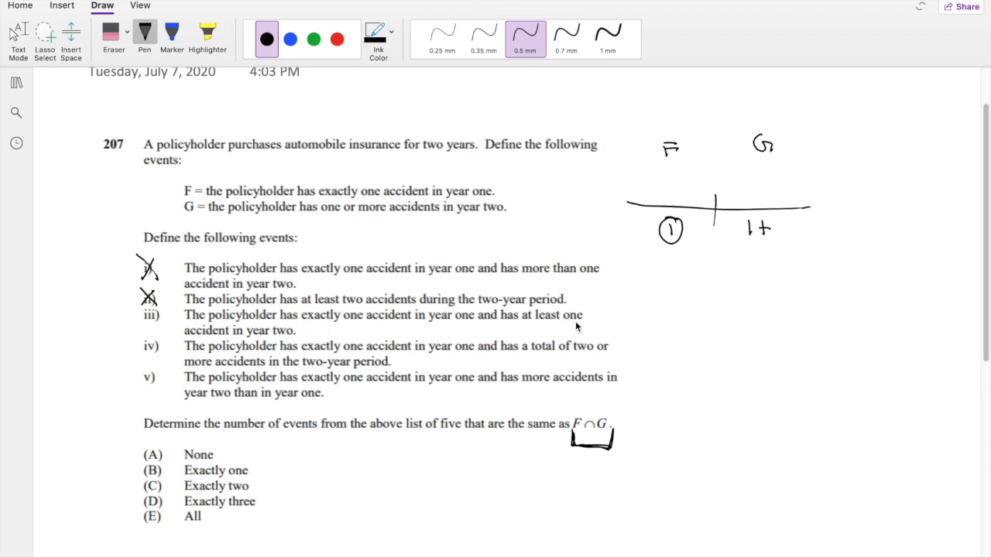
pyautogui.moveTo(666, 262)
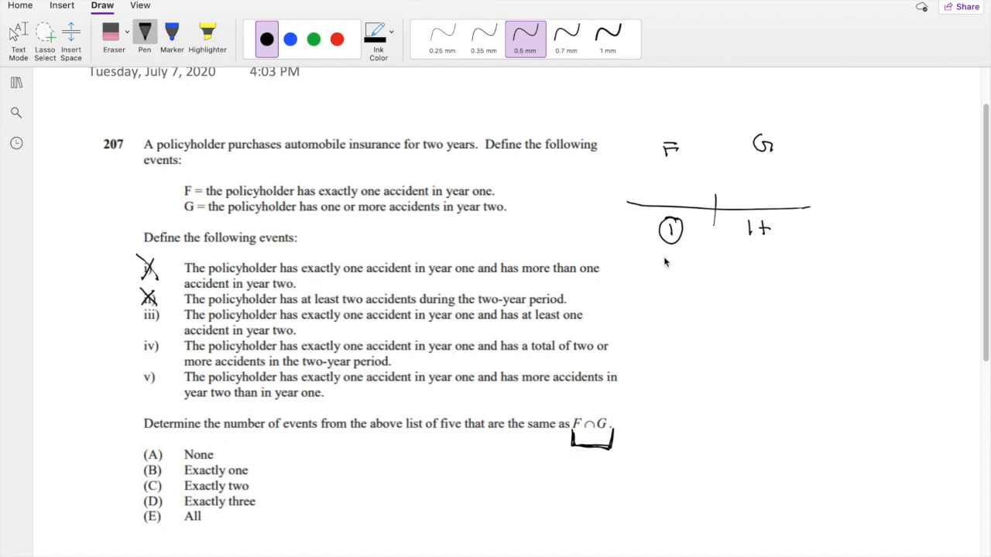
pyautogui.moveTo(672, 251)
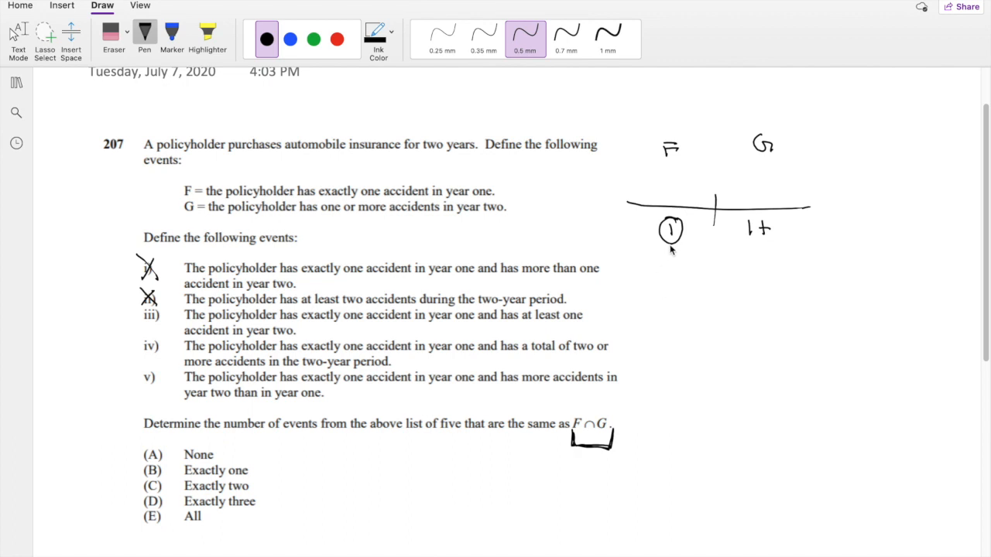
pyautogui.moveTo(415, 231)
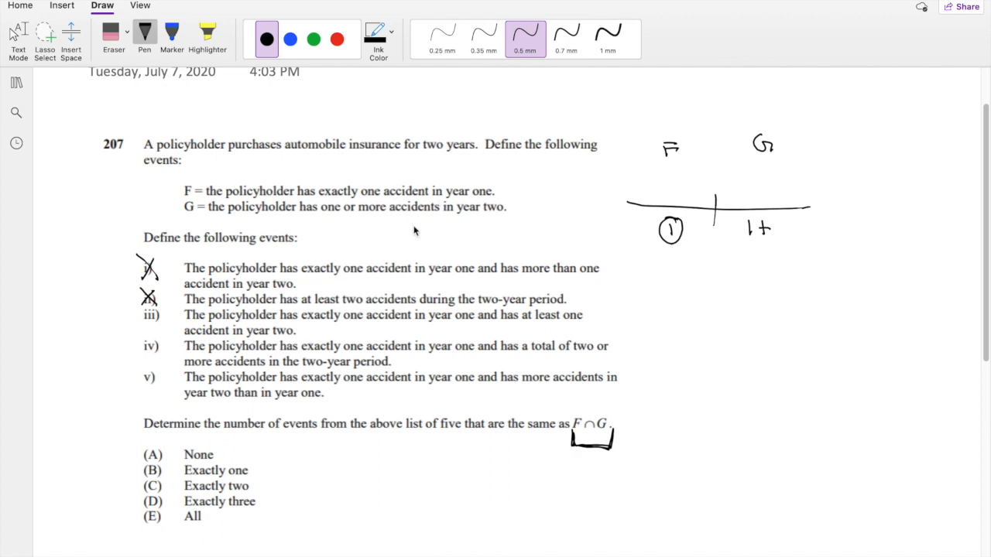
pyautogui.moveTo(757, 267); pyautogui.dragTo(756, 284)
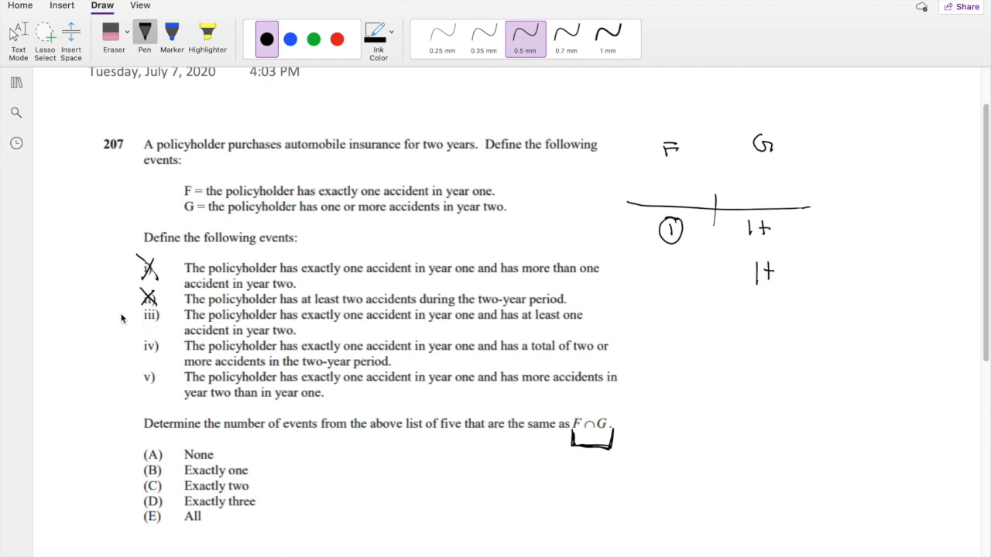
pyautogui.moveTo(124, 315); pyautogui.dragTo(136, 320)
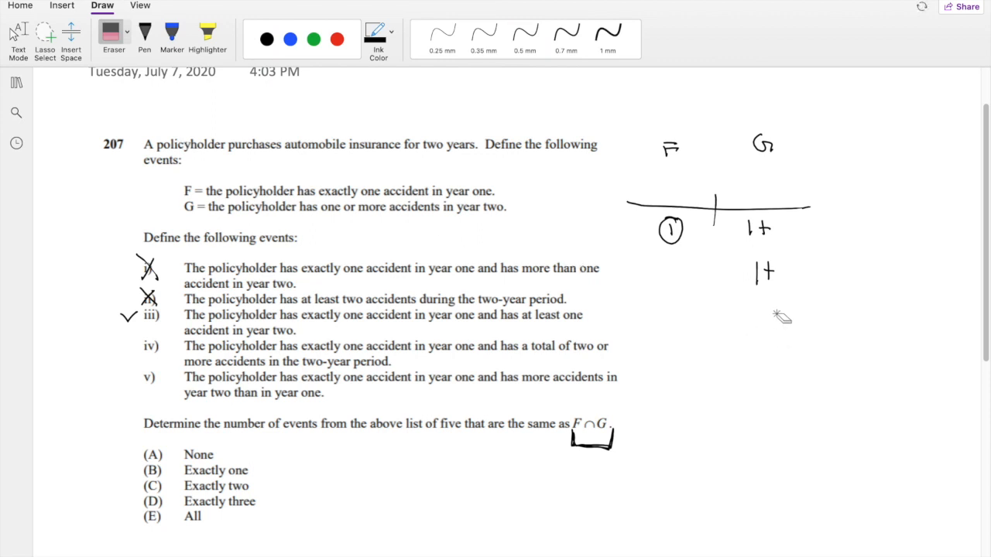
# - Erase the extra 1+ beneath G on the timeline
pyautogui.click(144, 35)
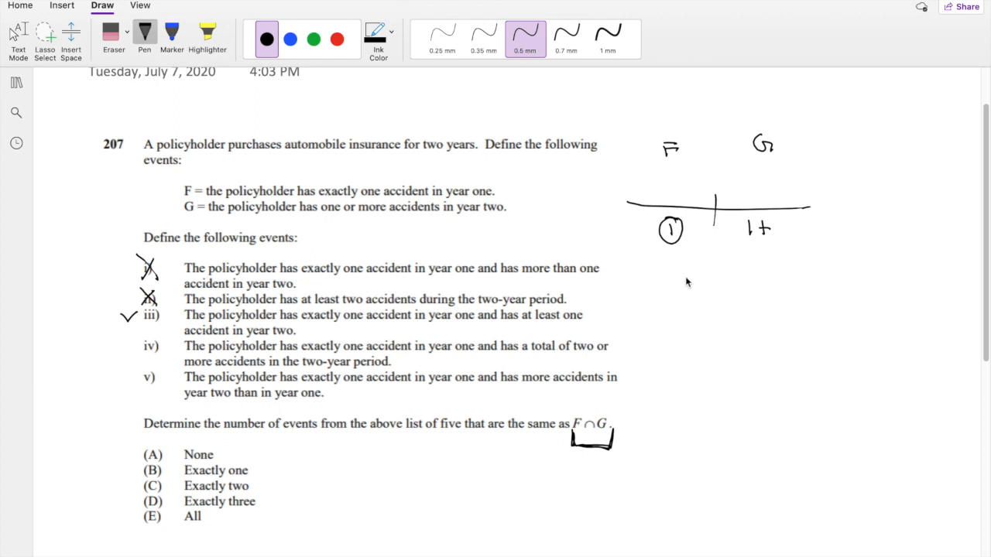
pyautogui.moveTo(693, 278)
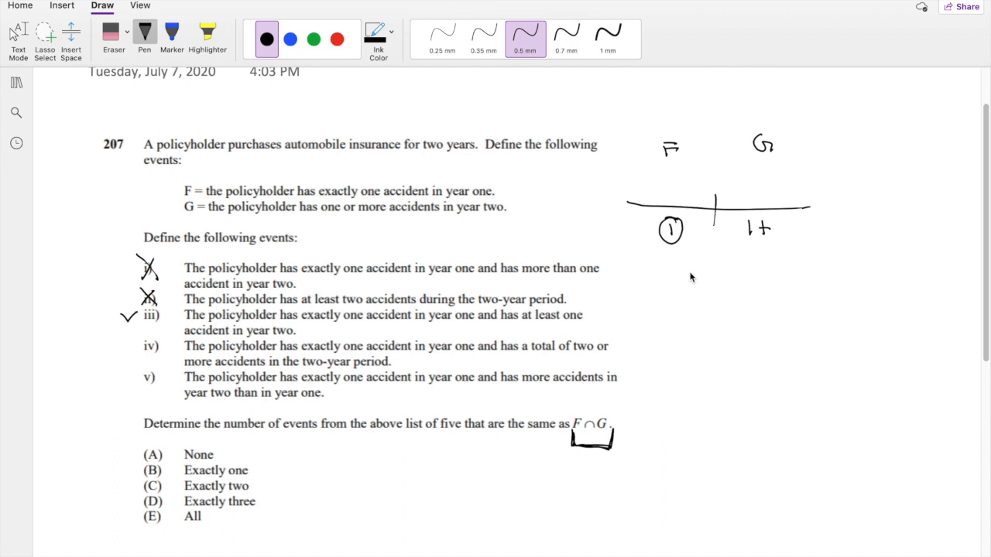
pyautogui.moveTo(655, 256)
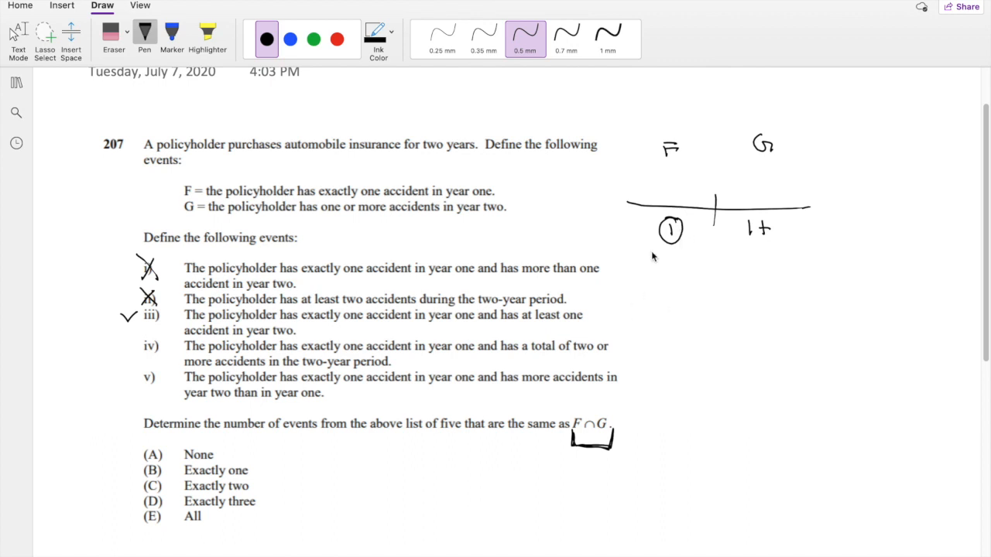
pyautogui.moveTo(757, 286)
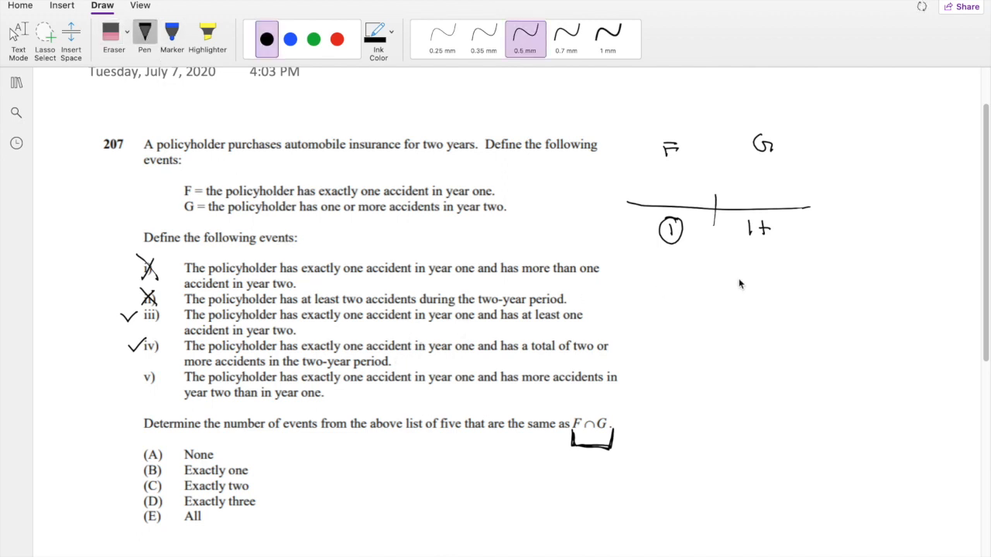
# - Write 2+ under G, draw an arrow at item i, X out item v, and circle (C)
pyautogui.moveTo(752, 267); pyautogui.dragTo(772, 279)
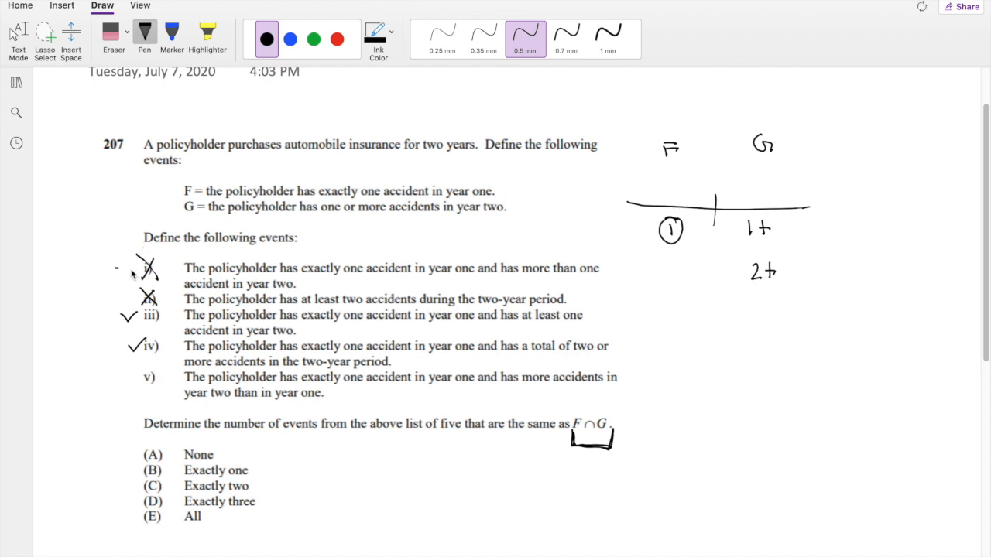
pyautogui.moveTo(116, 268); pyautogui.dragTo(139, 268)
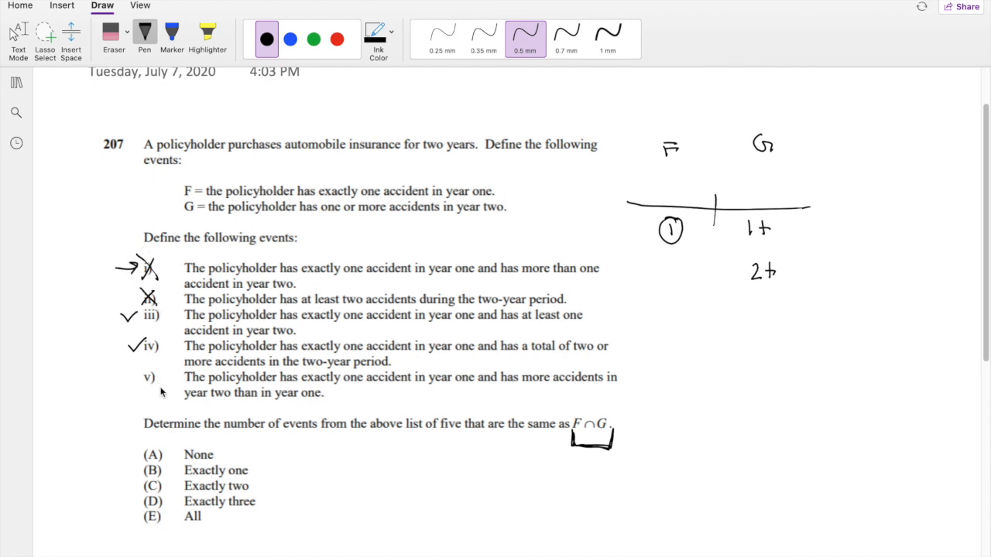
pyautogui.moveTo(143, 371); pyautogui.dragTo(155, 385)
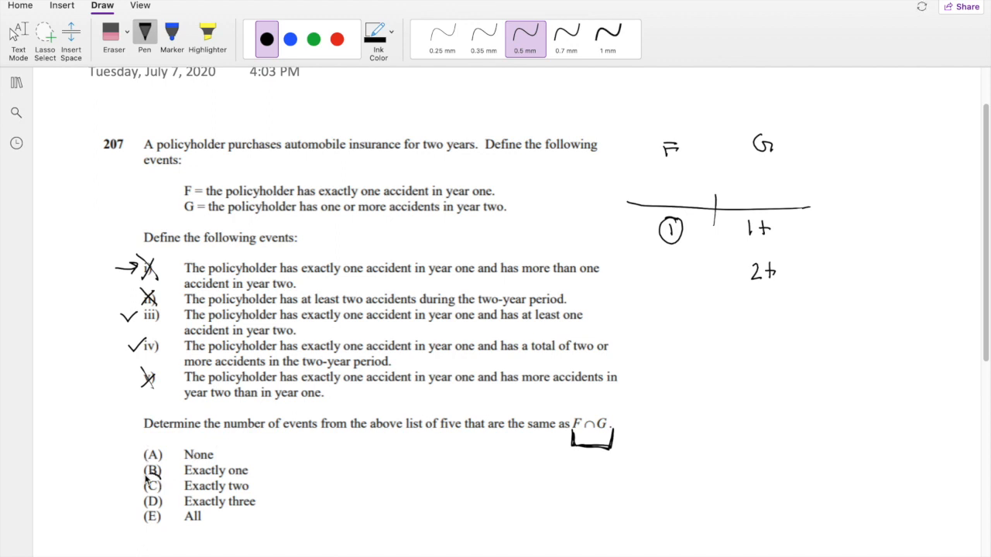
pyautogui.moveTo(144, 470); pyautogui.dragTo(166, 484)
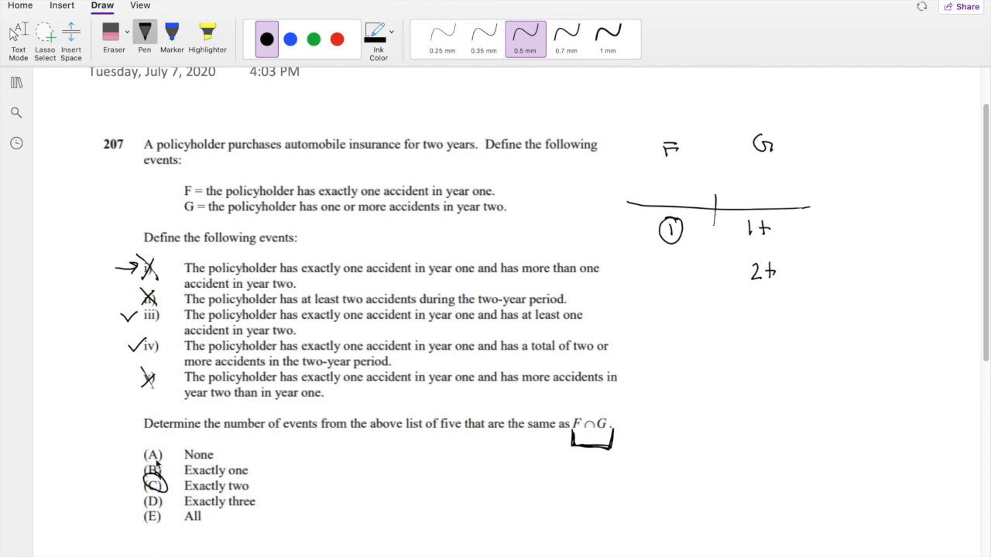
pyautogui.moveTo(386, 444)
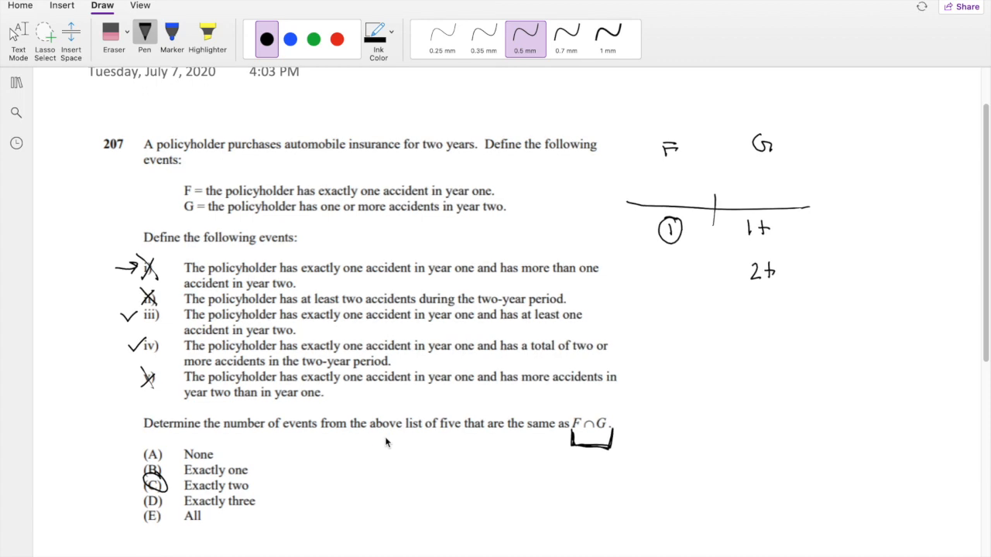